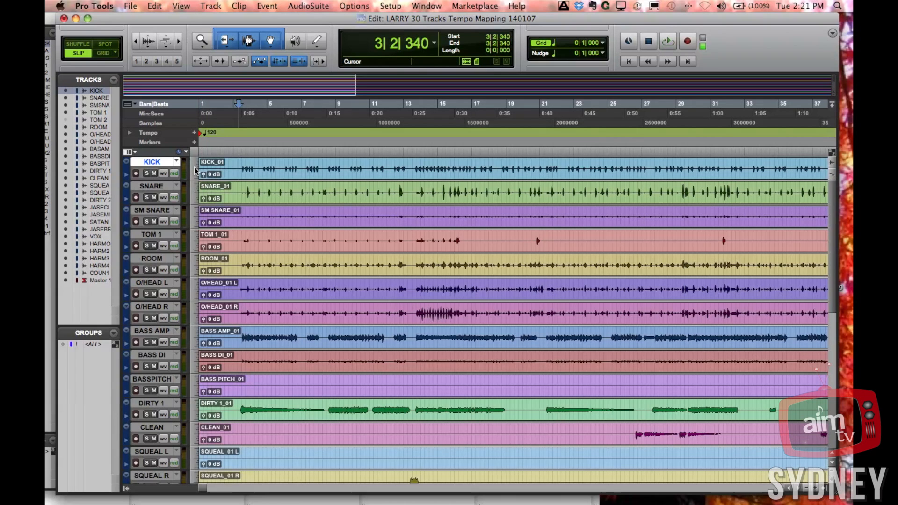
{"action": "mouse_move", "coordinate": [195, 176]}
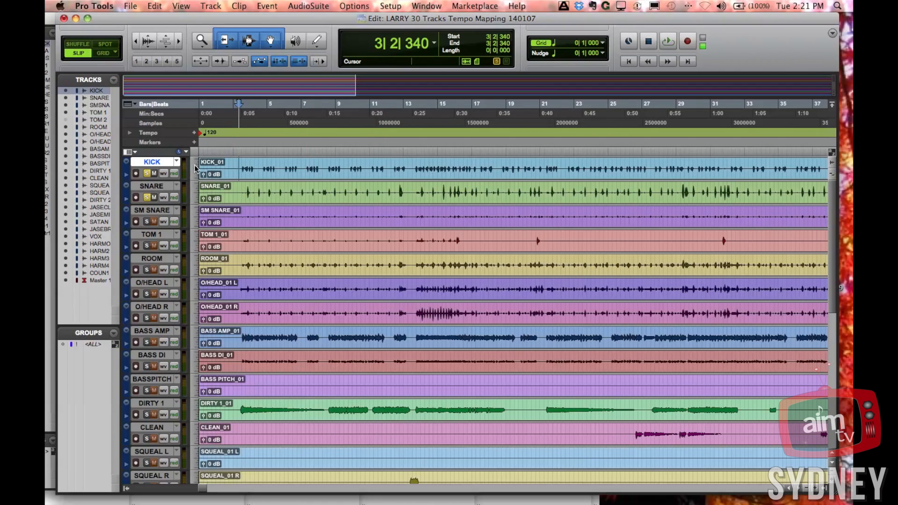
- Set the KICK track height to medium
{"action": "left_click", "coordinate": [181, 151]}
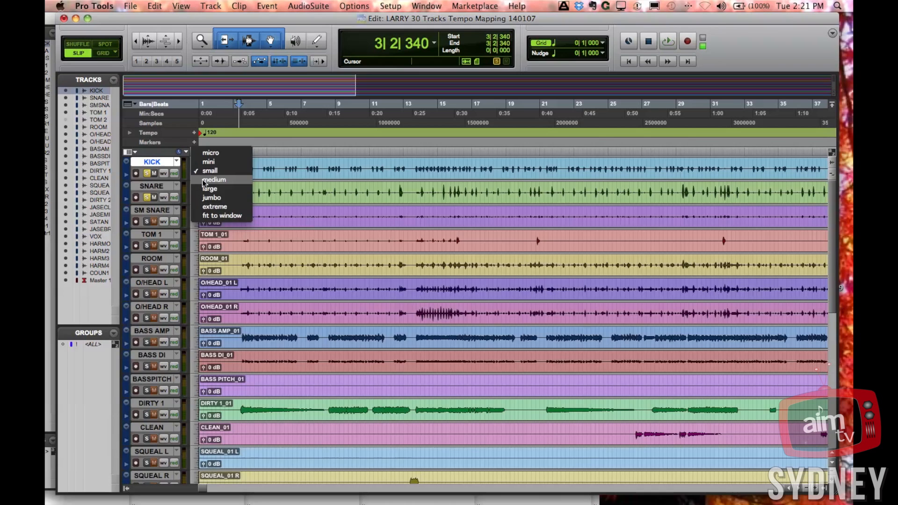
{"action": "left_click", "coordinate": [213, 179]}
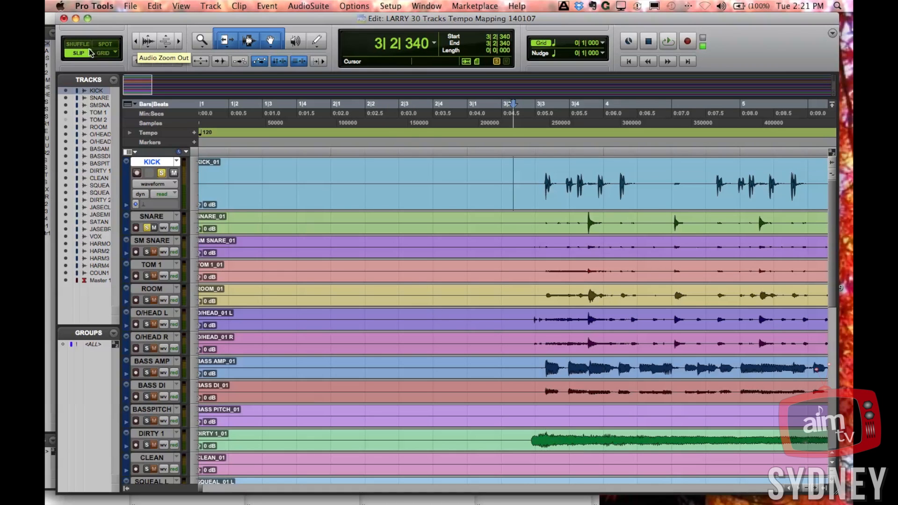
- Enable Link Timeline and Edit Selection in the Edit window toolbar
{"action": "left_click", "coordinate": [544, 214]}
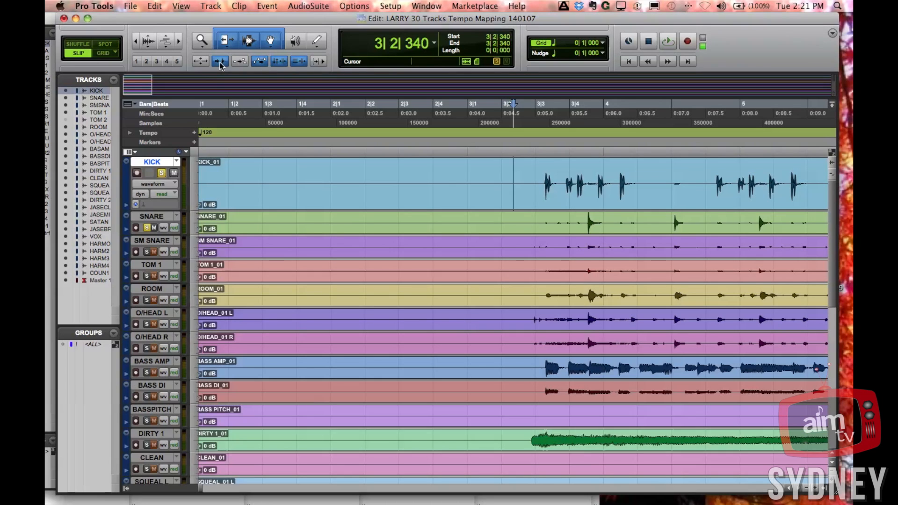
{"action": "mouse_move", "coordinate": [572, 92]}
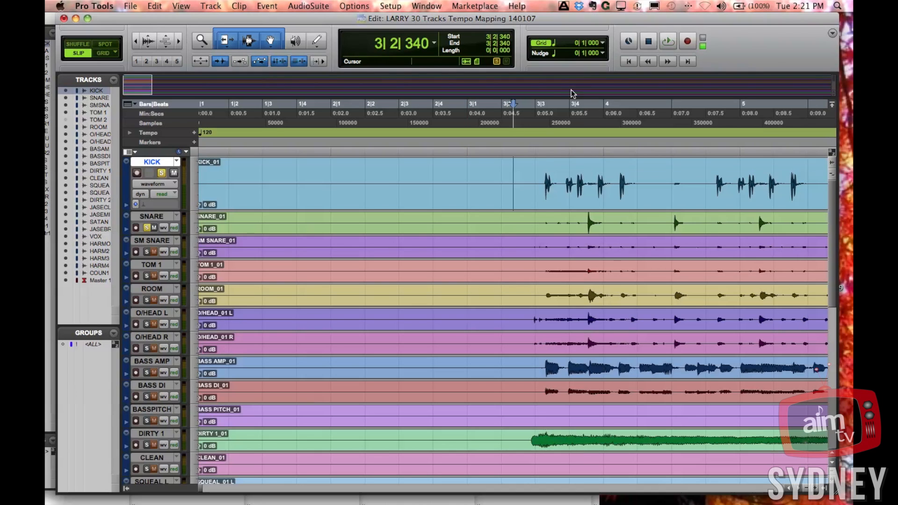
{"action": "left_click", "coordinate": [544, 183]}
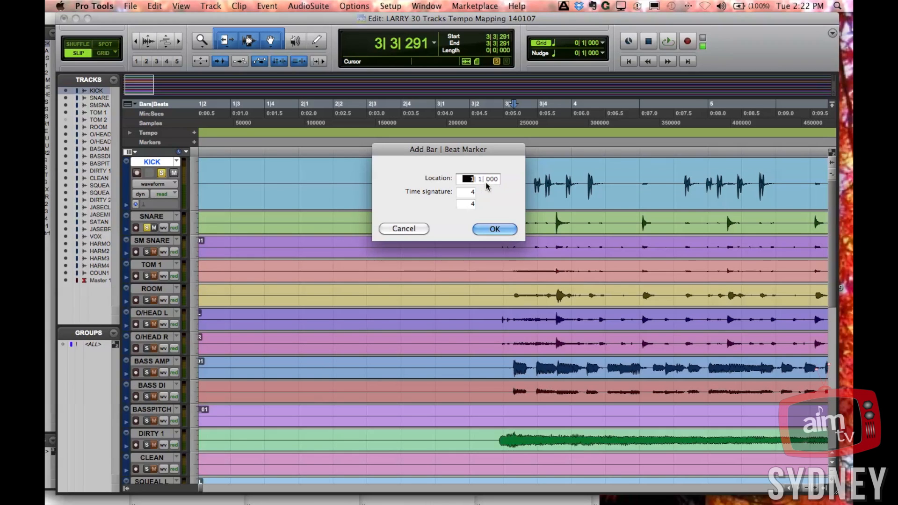
{"action": "mouse_move", "coordinate": [507, 184]}
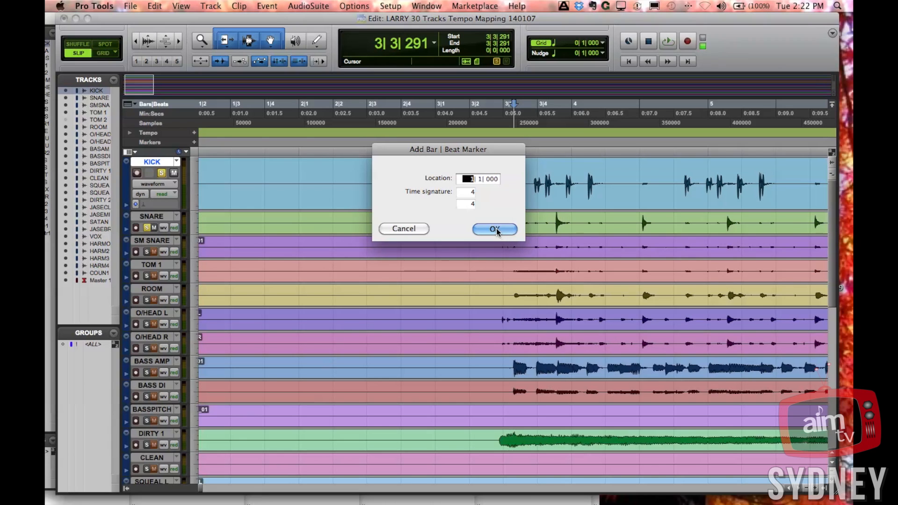
- Add a 1|1|000 bar|beat marker in 4/4 at the first kick hit
{"action": "left_click", "coordinate": [495, 229]}
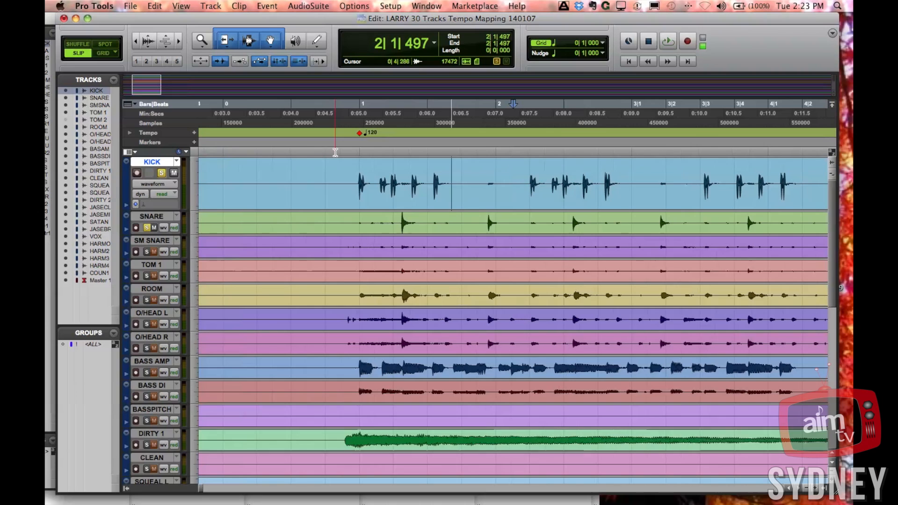
- Put the cursor on the next bar's kick hit and add a 2|1|000 marker
{"action": "left_click", "coordinate": [468, 169]}
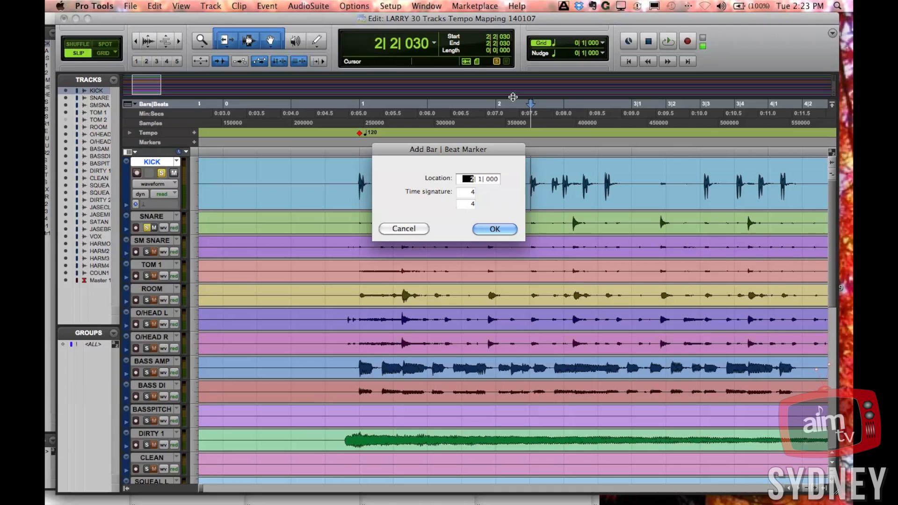
{"action": "left_click", "coordinate": [495, 228]}
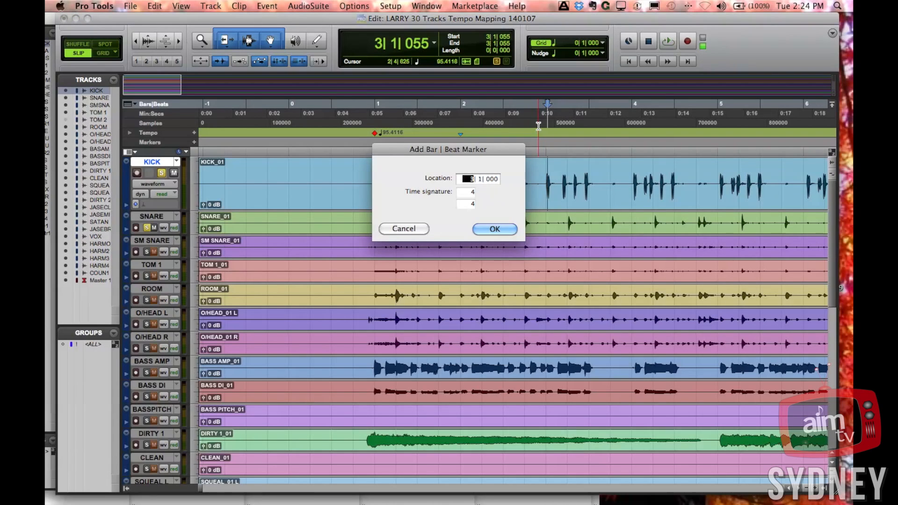
- Add bar markers on successive downbeat kick hits for bars 3 through 6 and beyond
{"action": "left_click", "coordinate": [495, 230]}
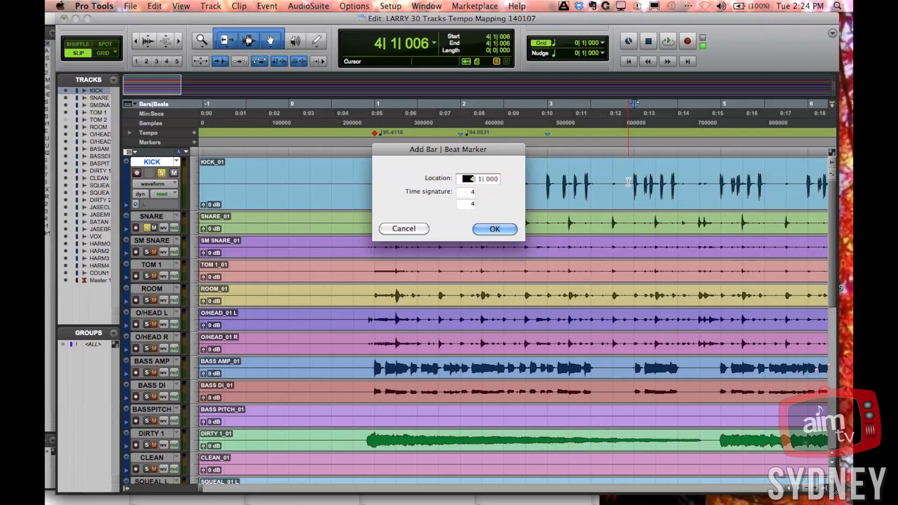
{"action": "left_click", "coordinate": [494, 229]}
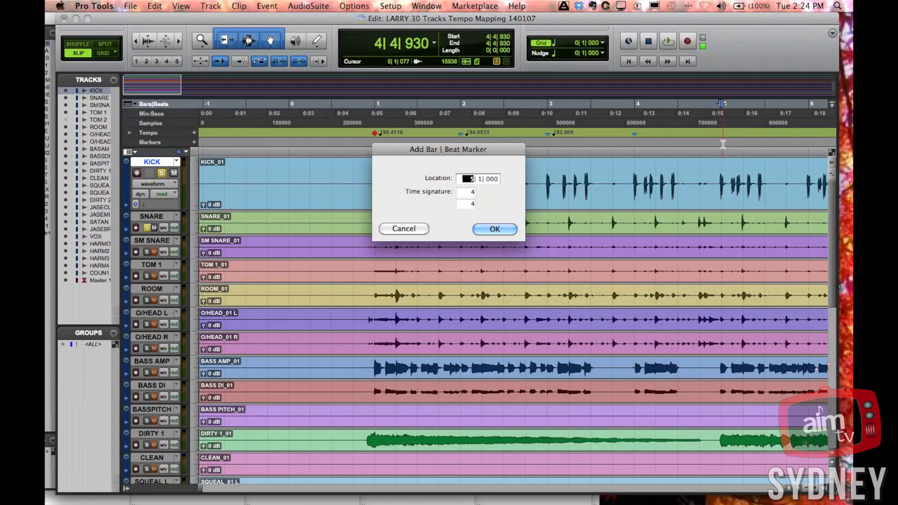
{"action": "left_click", "coordinate": [495, 229]}
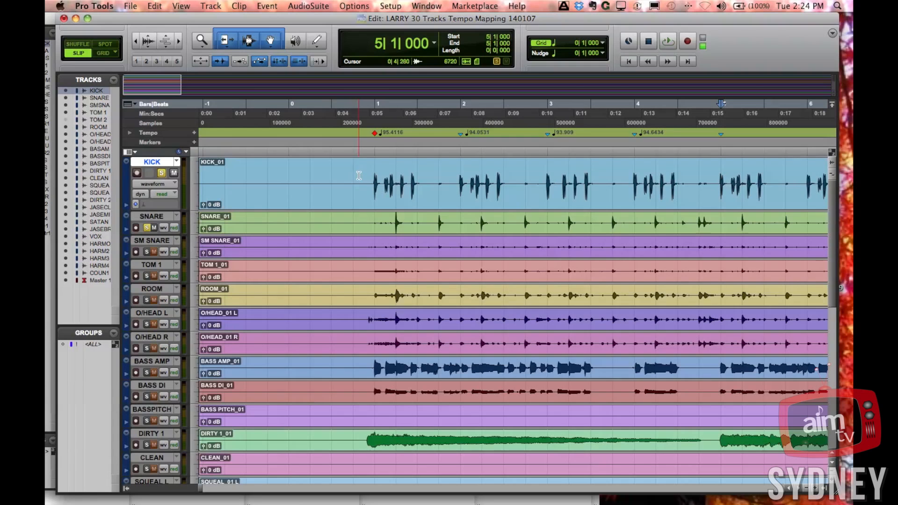
{"action": "left_click", "coordinate": [666, 41]}
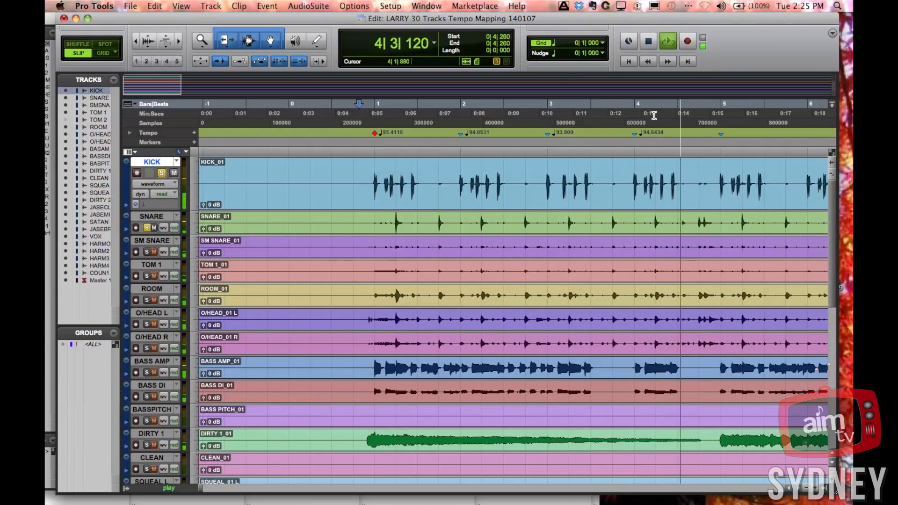
{"action": "left_click", "coordinate": [721, 136]}
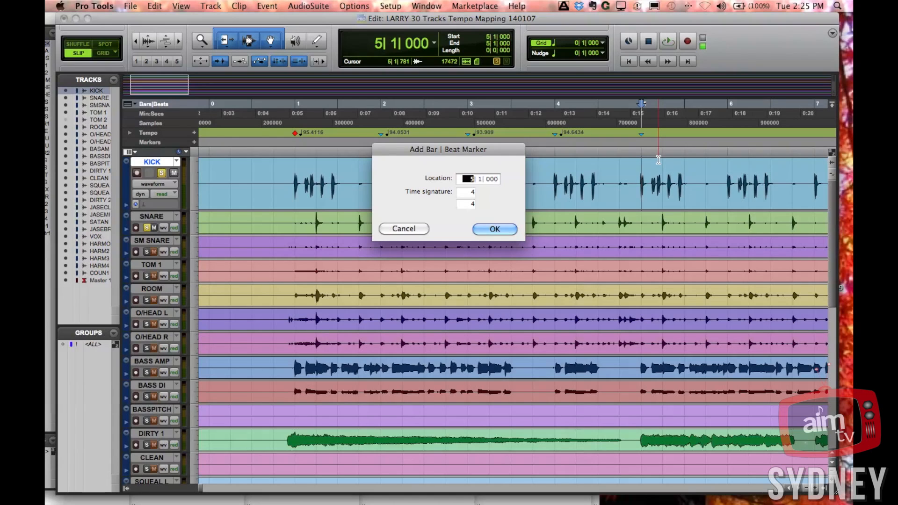
{"action": "left_click", "coordinate": [495, 229]}
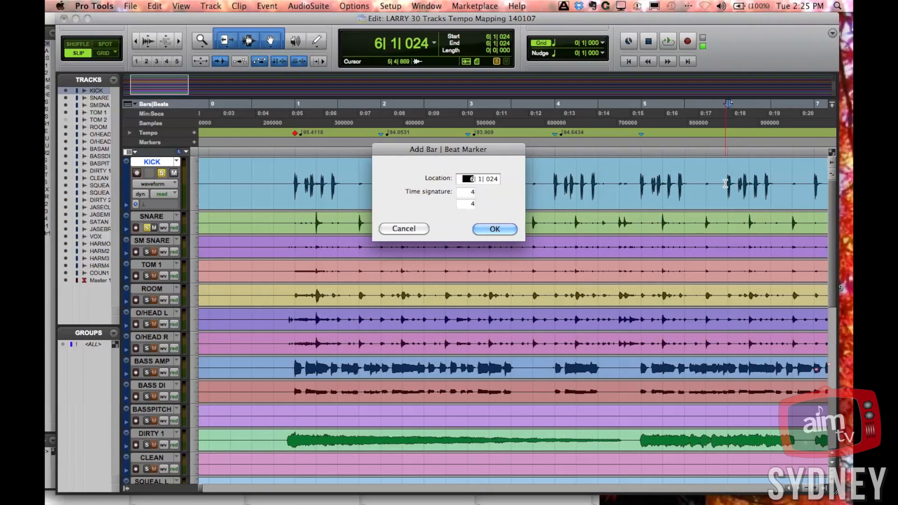
{"action": "left_click", "coordinate": [495, 229]}
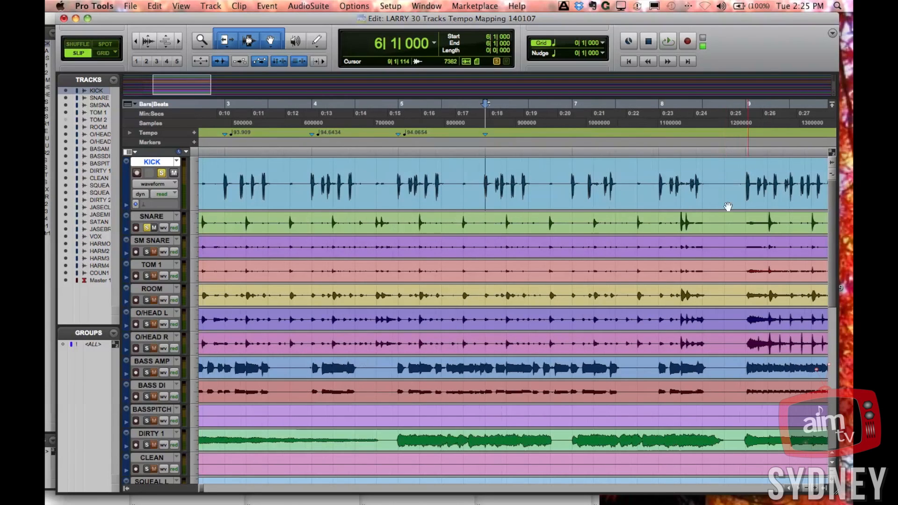
{"action": "left_click", "coordinate": [558, 178]}
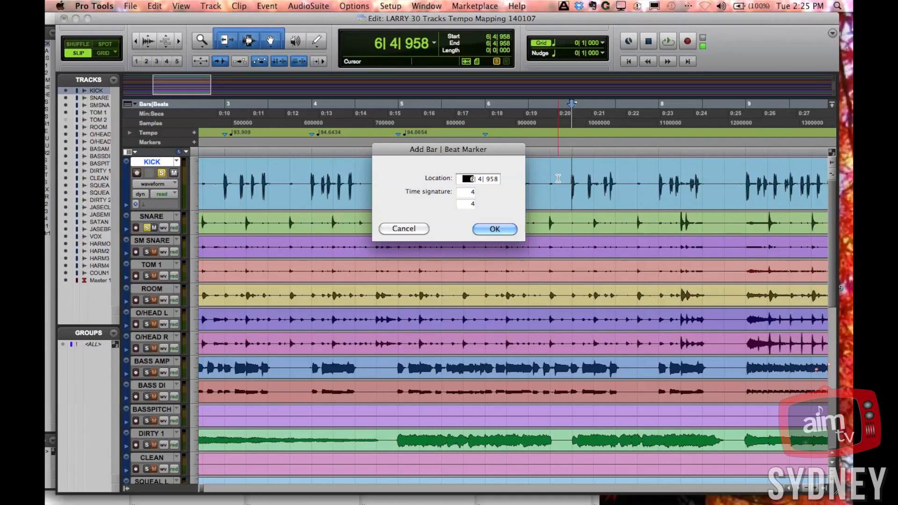
{"action": "left_click", "coordinate": [494, 229]}
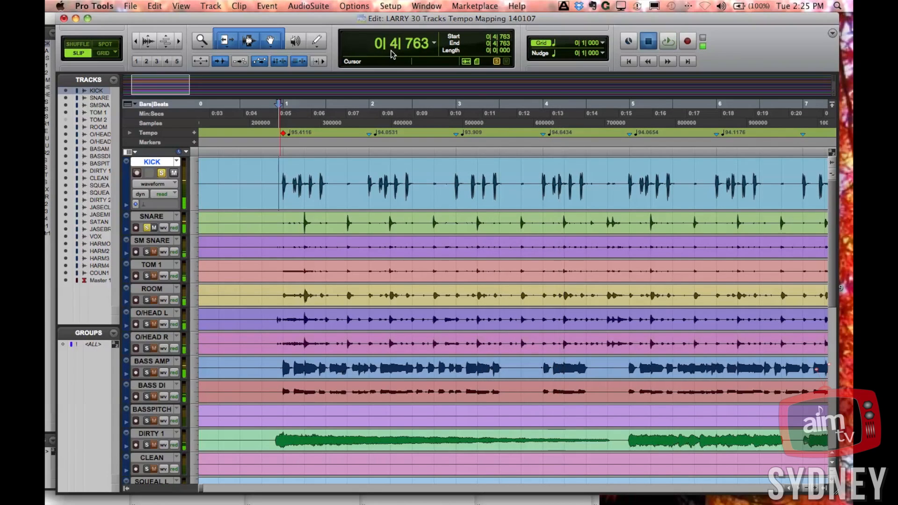
{"action": "left_click", "coordinate": [210, 5]}
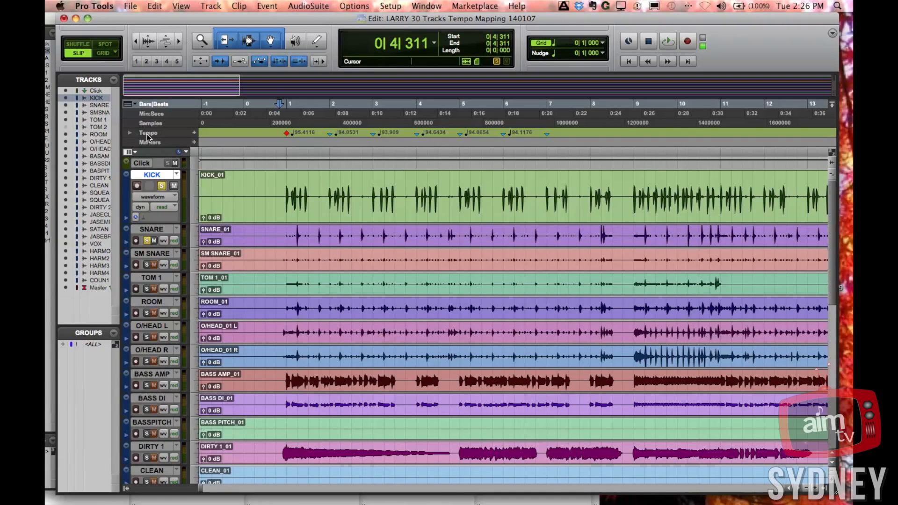
{"action": "mouse_move", "coordinate": [148, 136]}
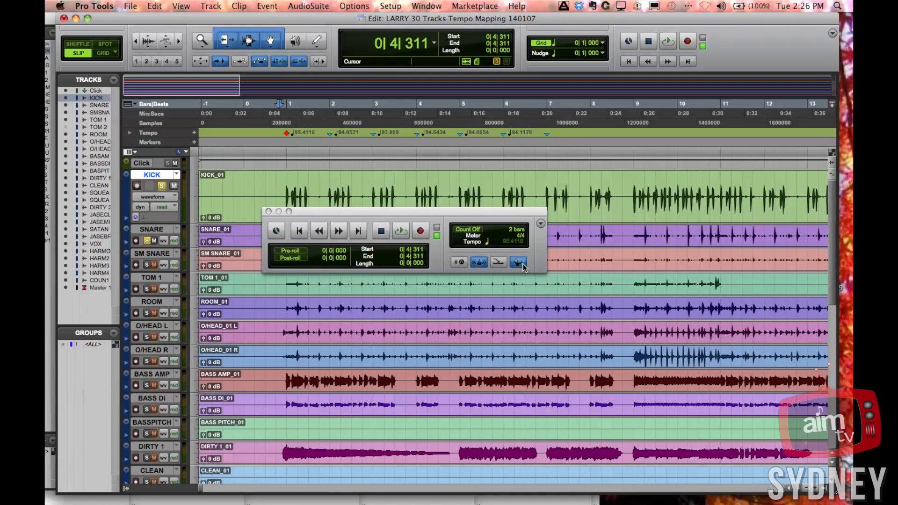
- Turn off the Conductor Track so playback uses a manual 120 BPM tempo
{"action": "left_click", "coordinate": [518, 262]}
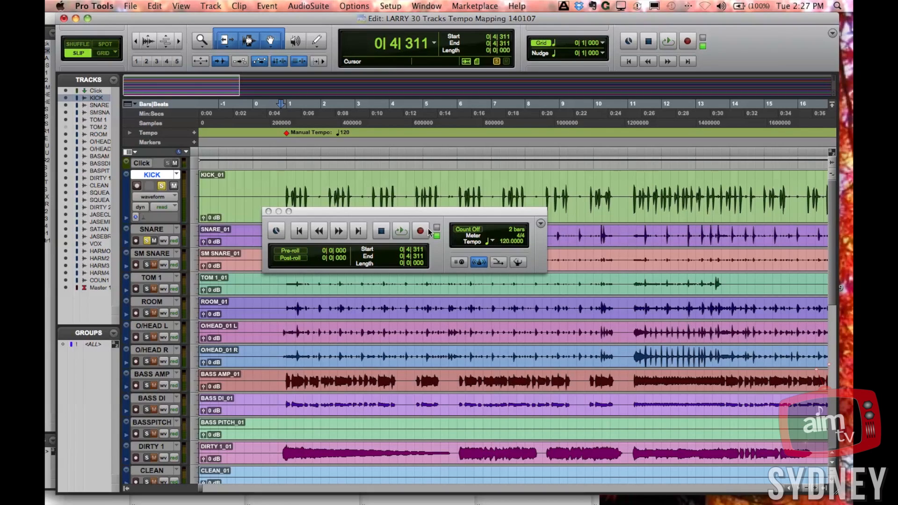
{"action": "mouse_move", "coordinate": [430, 232]}
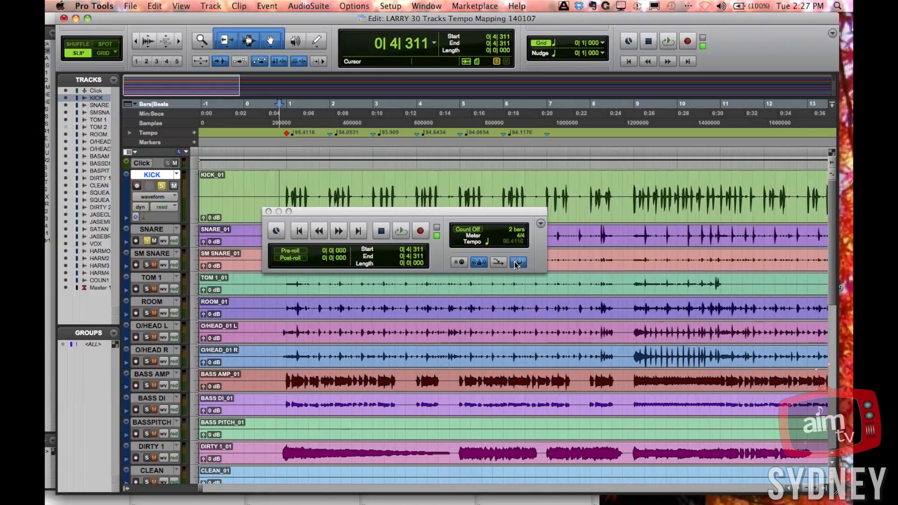
{"action": "mouse_move", "coordinate": [518, 262]}
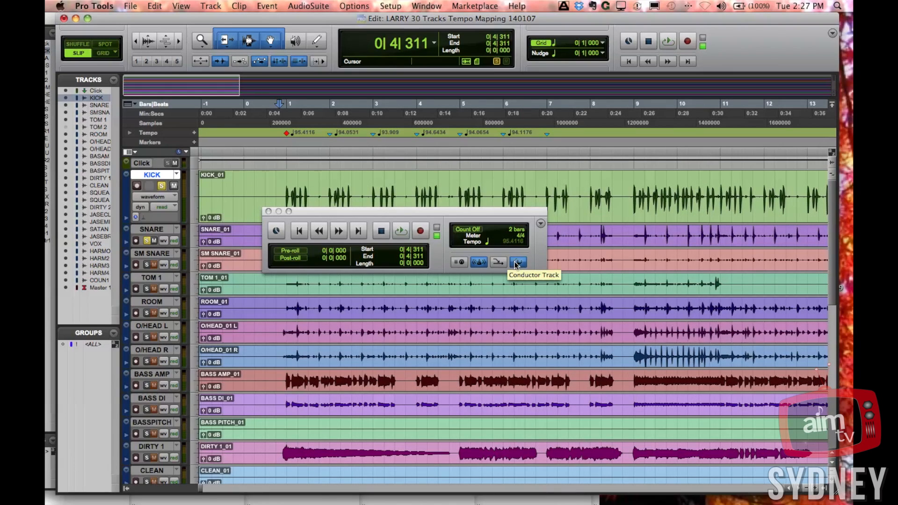